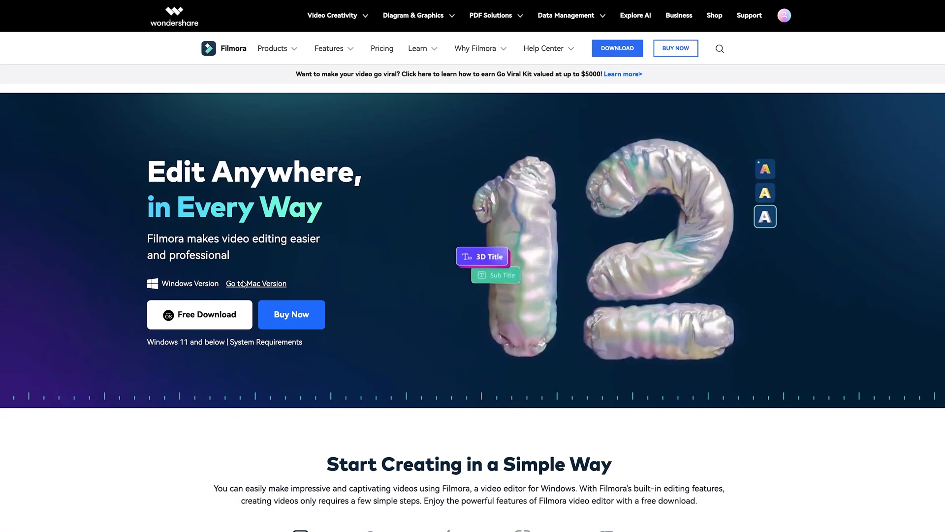
Step: Go to the Mac version of Filmora 12 and begin its free download
left_click(256, 284)
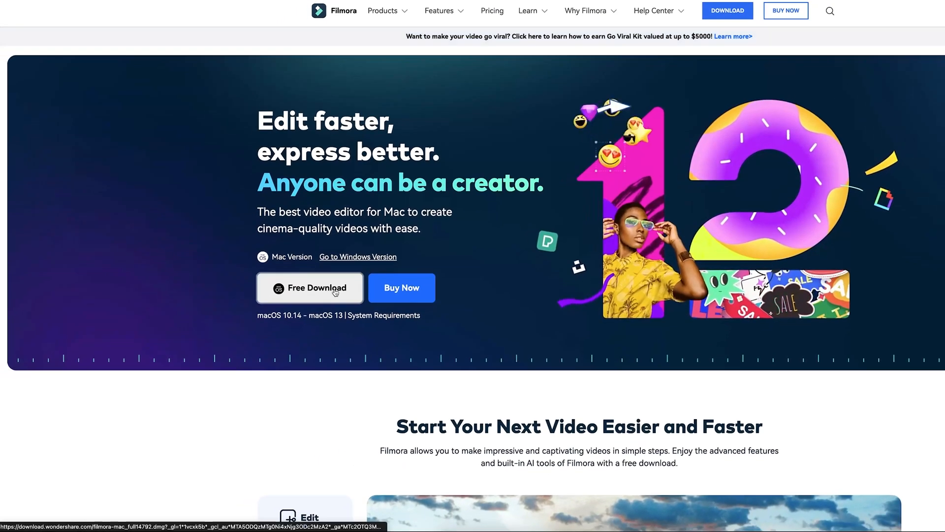
left_click(310, 288)
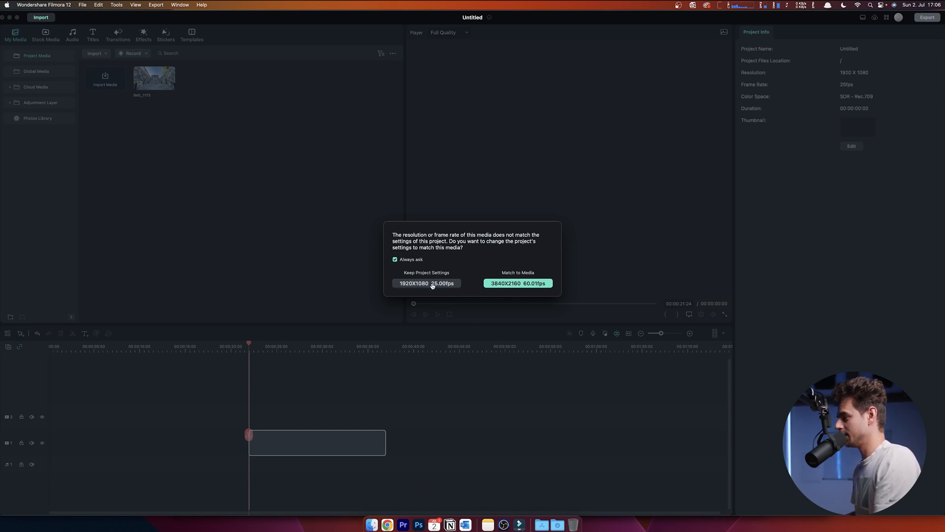
Step: Keep the 1920×1080, 25 fps project settings, preview the stair clip, and select it
left_click(427, 284)
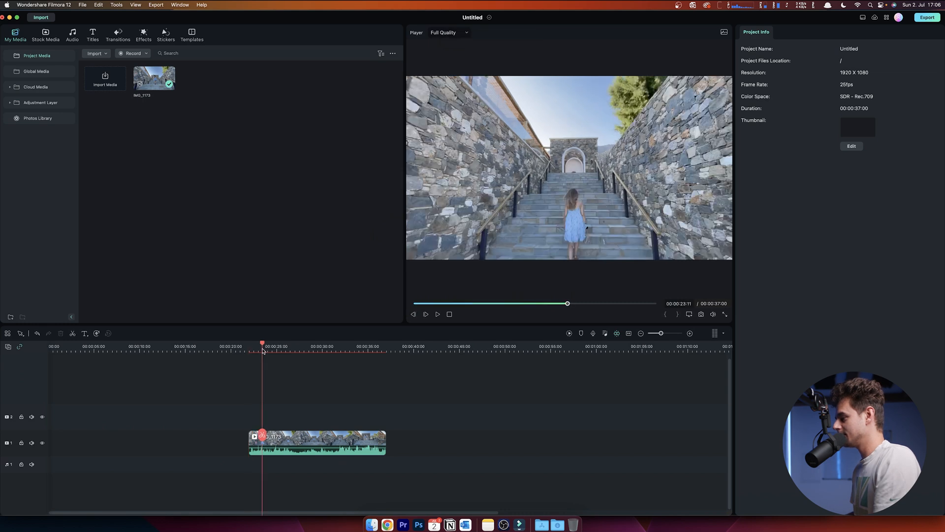
left_click(437, 314)
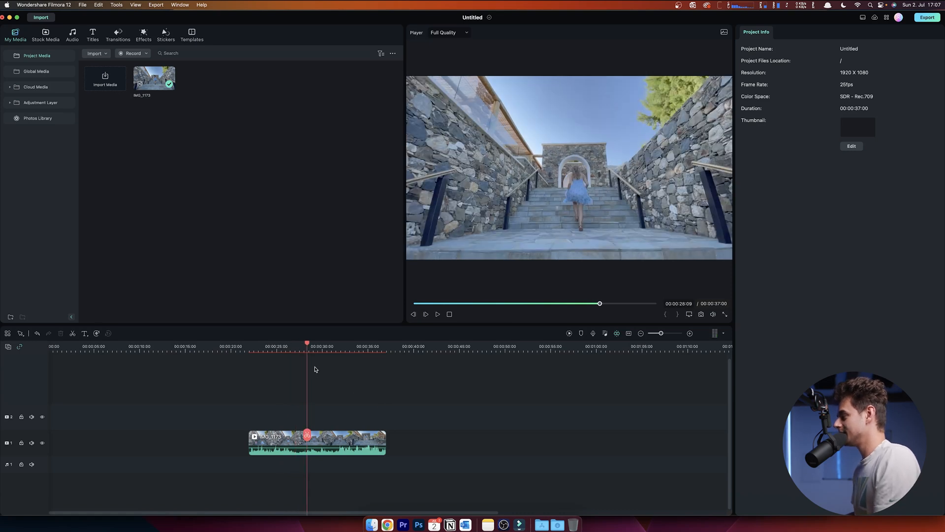
mouse_move(310, 348)
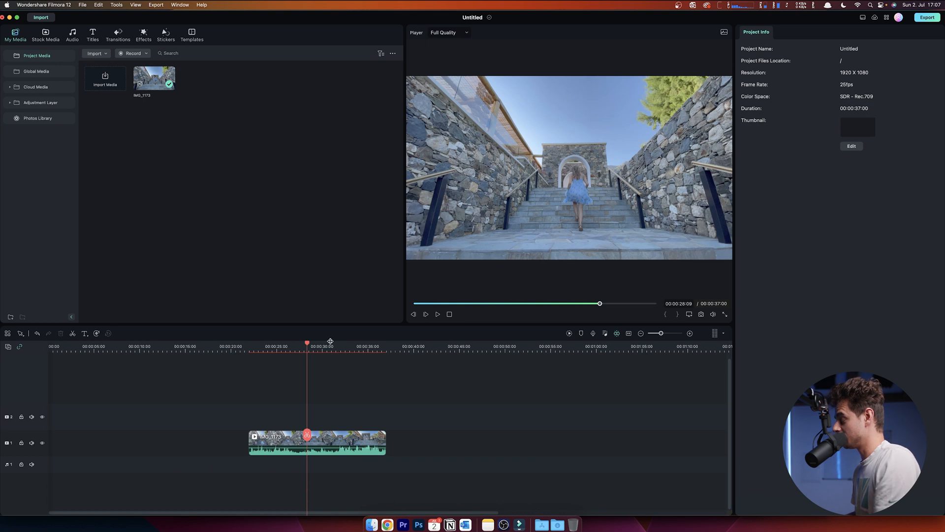
left_click_drag(308, 343, 296, 343)
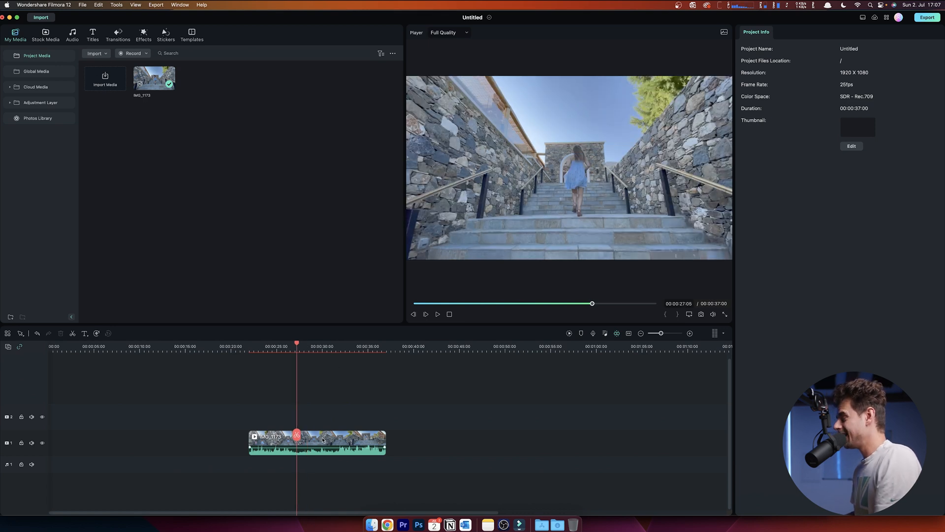
left_click(317, 442)
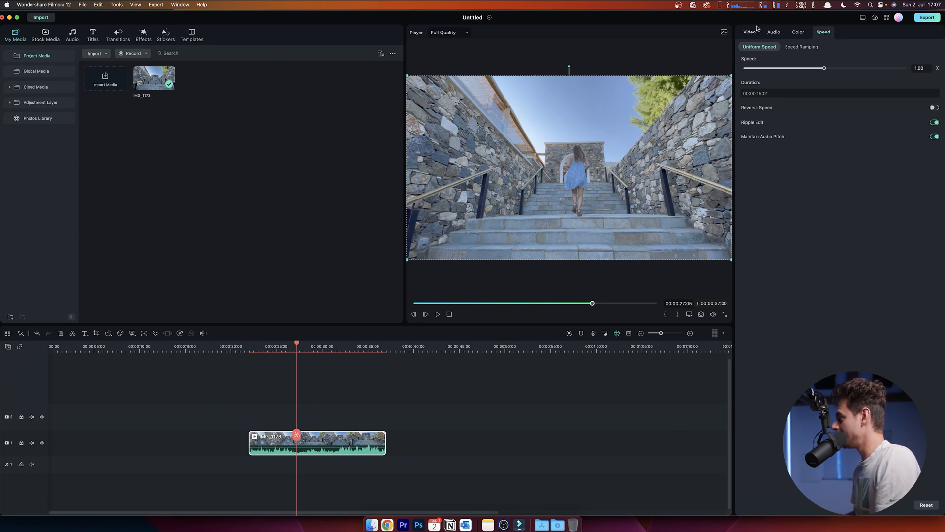
Step: Slow the stair clip to 0.50× uniform speed and preview the slowed playback
left_click(750, 32)
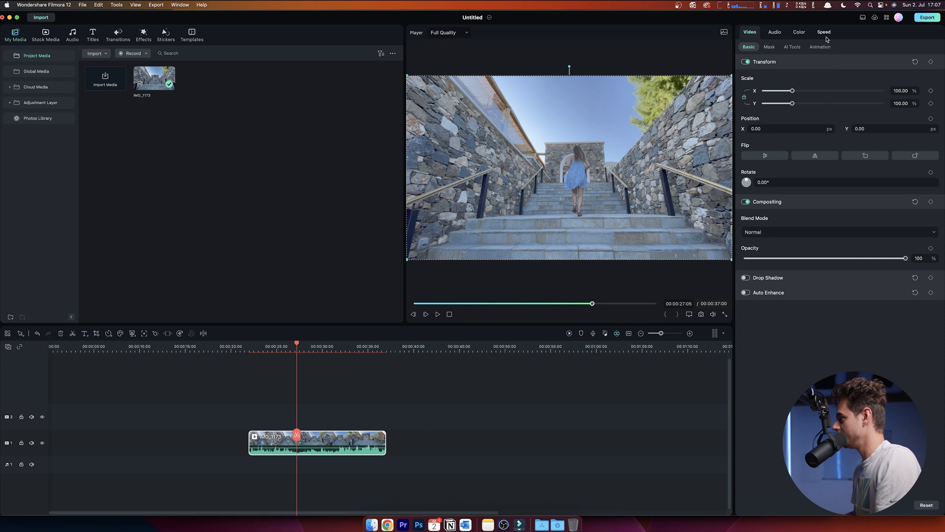
left_click(824, 32)
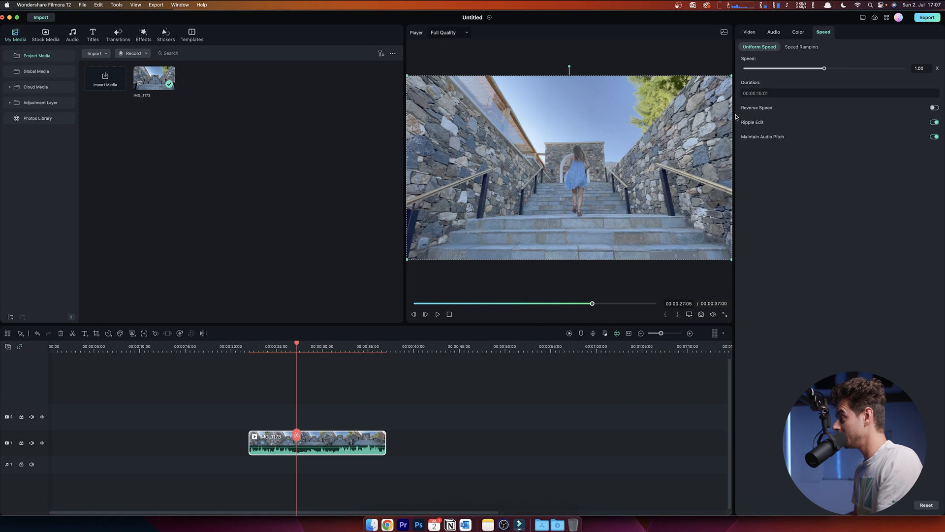
left_click_drag(824, 68, 793, 68)
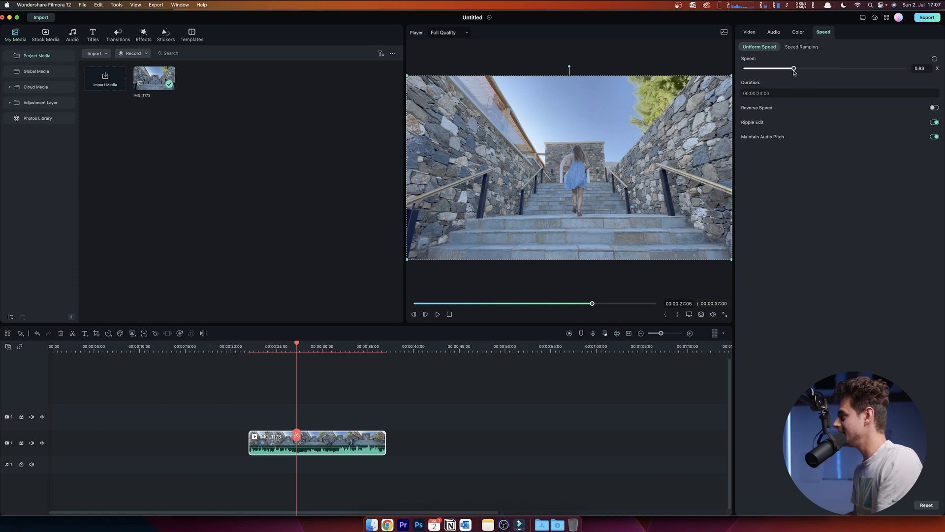
left_click_drag(793, 68, 783, 68)
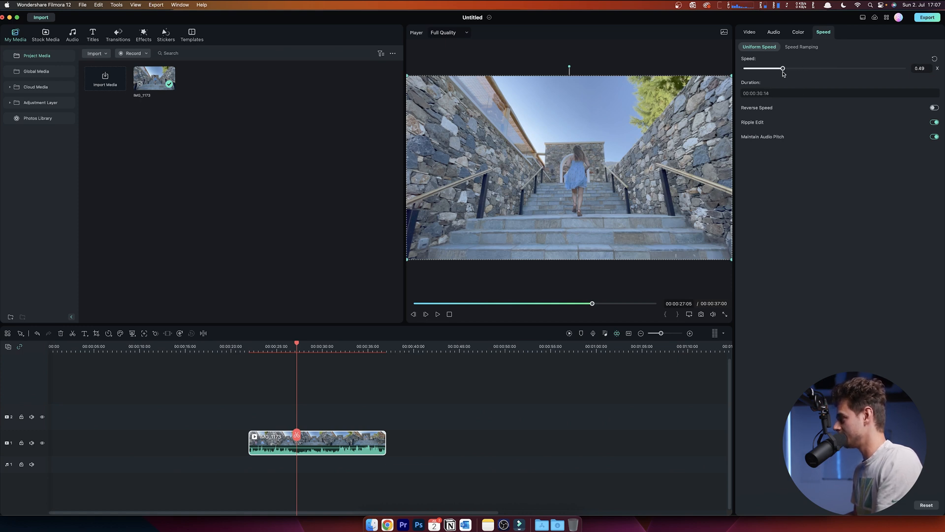
left_click_drag(782, 68, 784, 68)
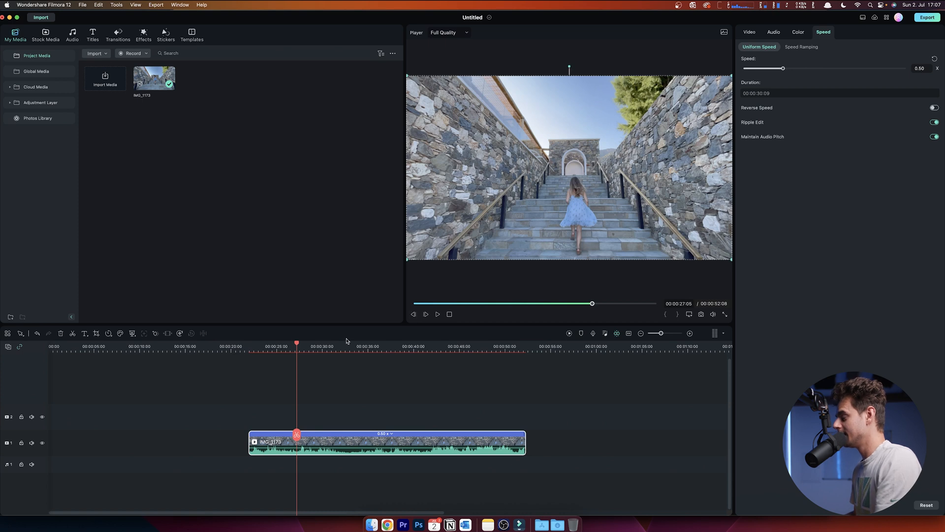
left_click(425, 314)
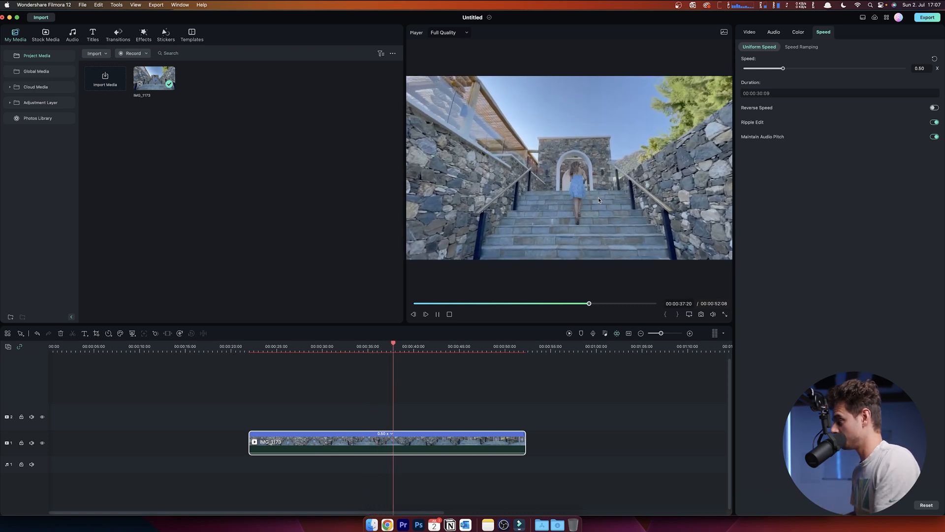
left_click(425, 313)
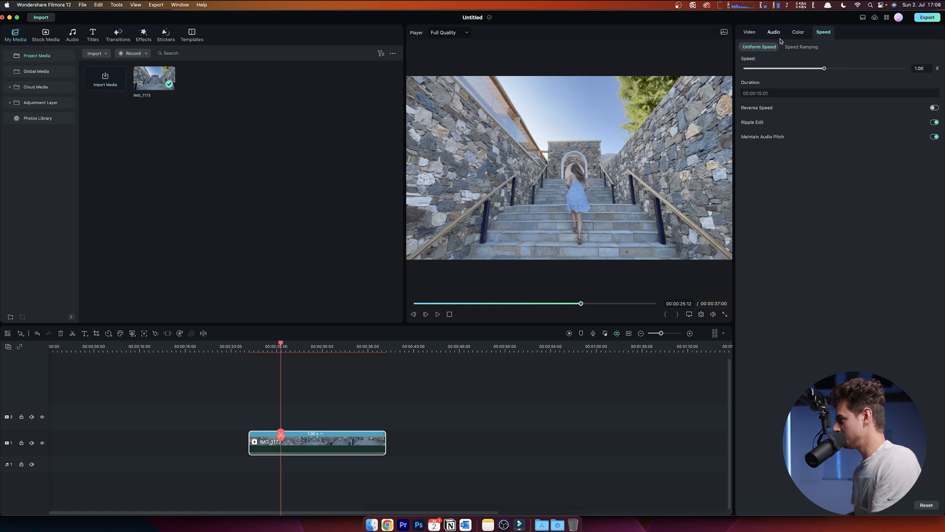
Step: Apply the Montage speed-ramp preset, then switch to a customized speed curve
left_click(800, 46)
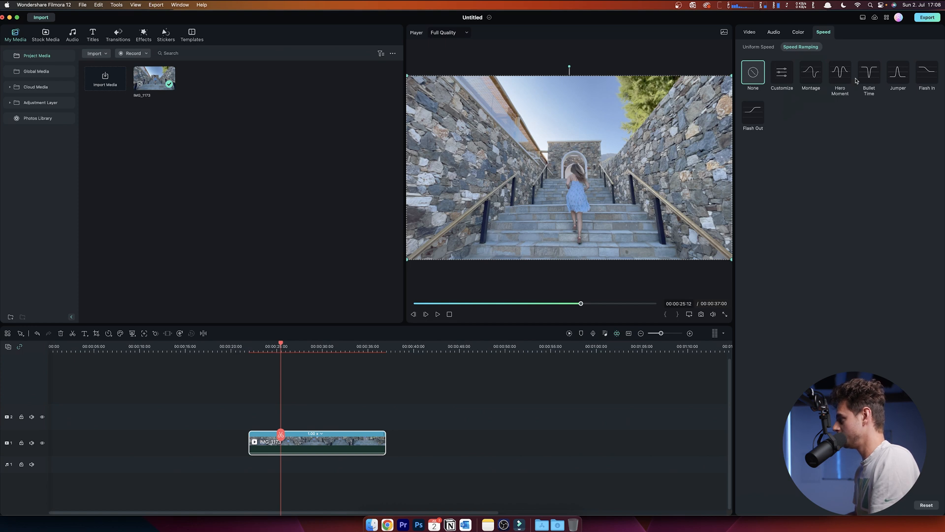
left_click(811, 72)
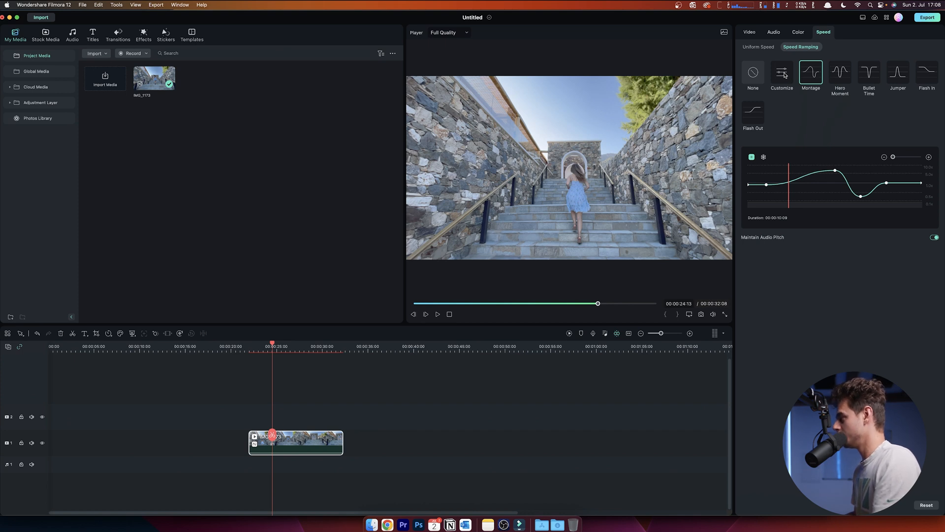
left_click(781, 73)
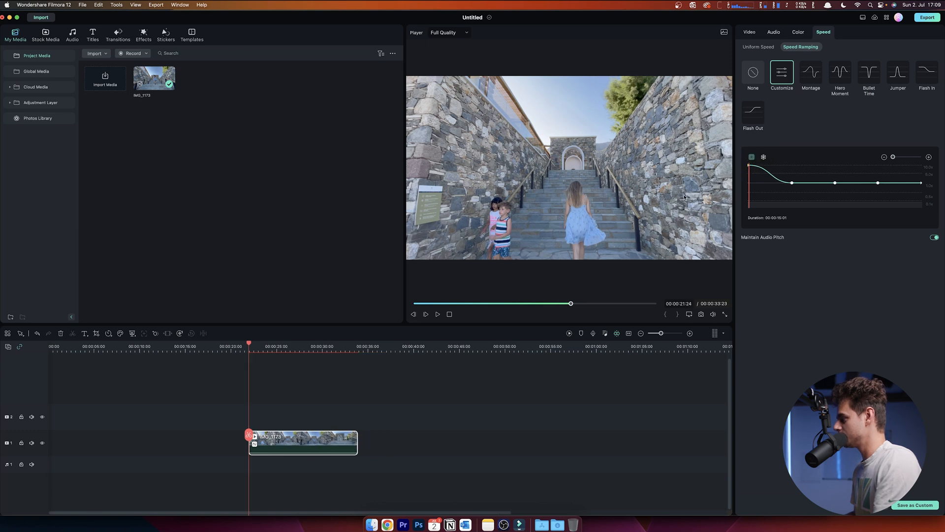
Step: Lower a speed point on the custom curve for a fast-then-slow ramp
left_click(425, 314)
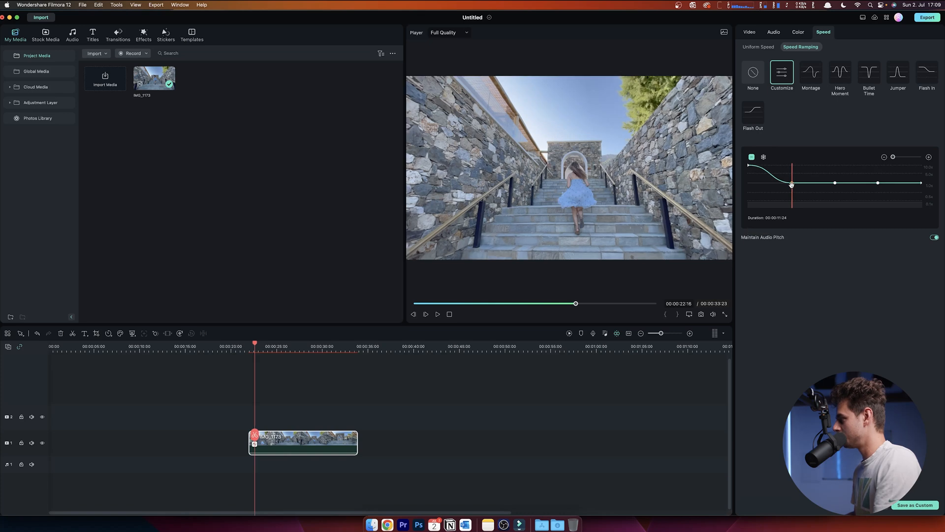
left_click_drag(791, 184, 792, 192)
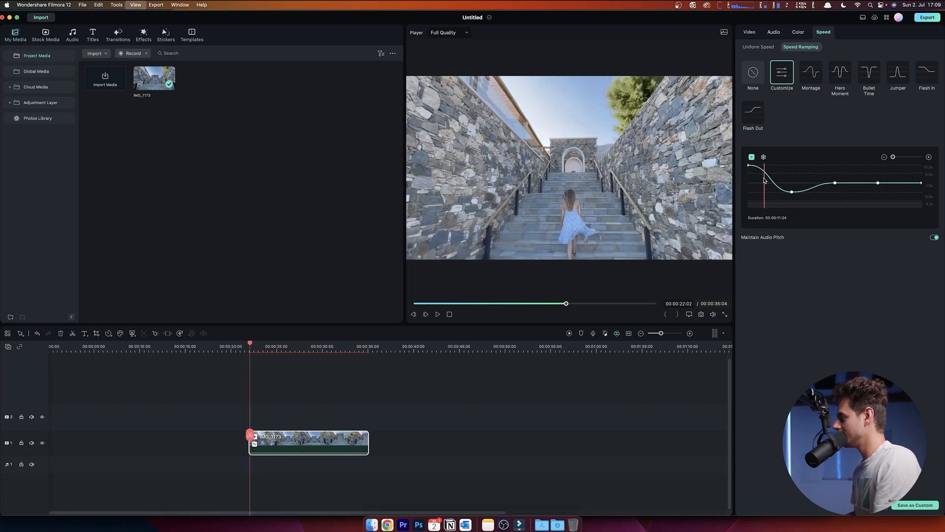
left_click(437, 314)
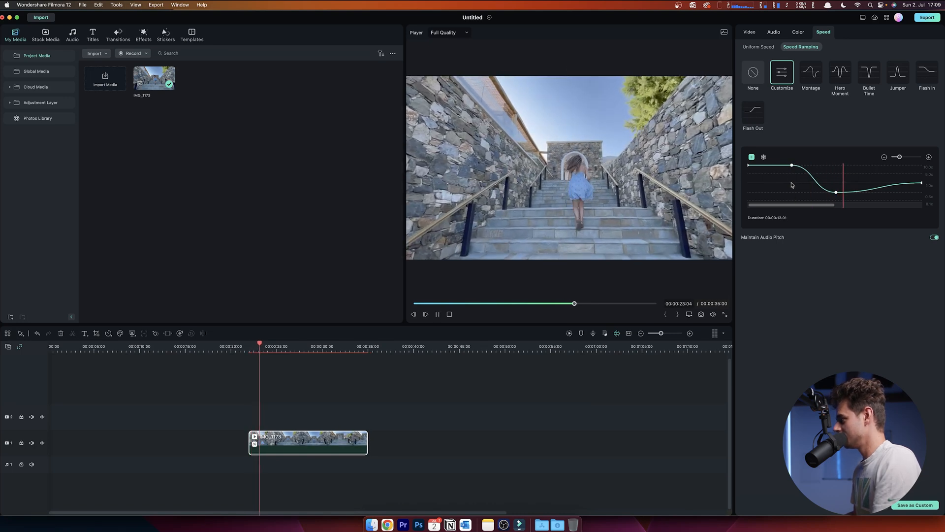
Step: Add a freeze-time point to the custom speed curve and play back the ramped clip
left_click(763, 157)
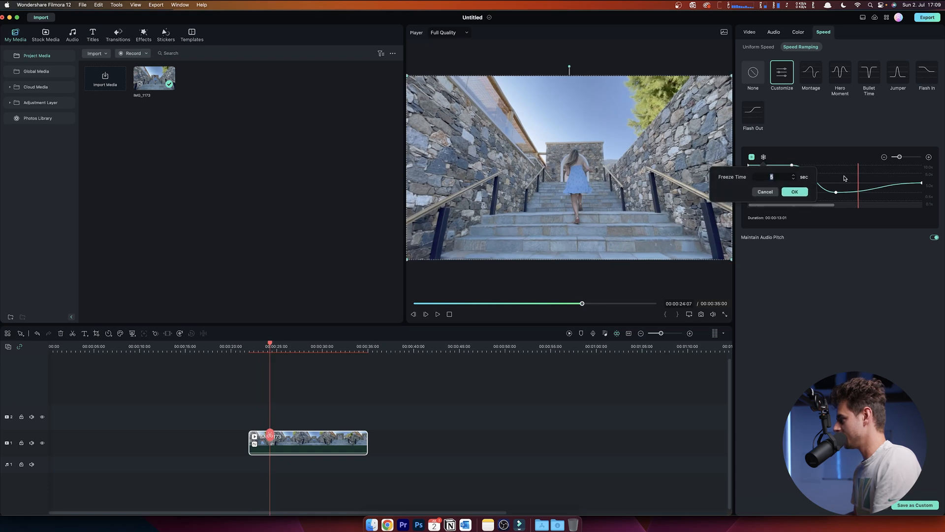
left_click(795, 191)
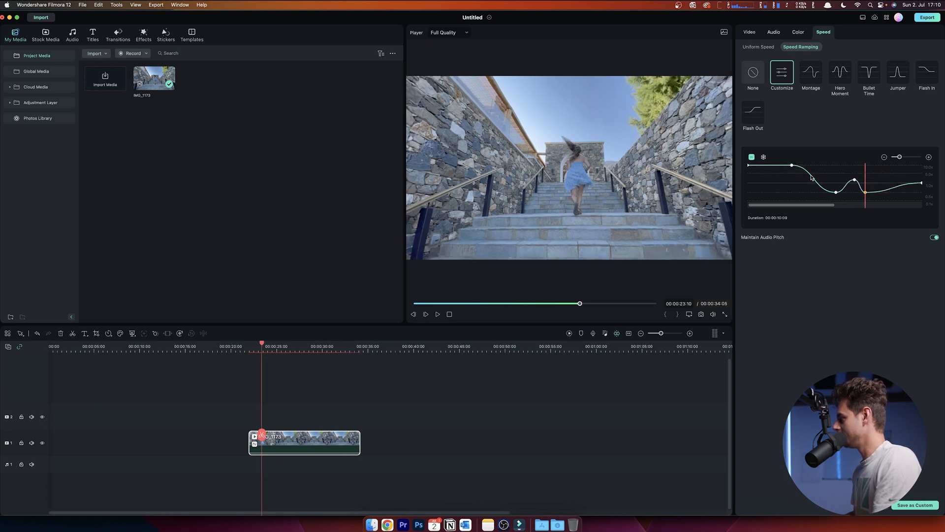
left_click(426, 314)
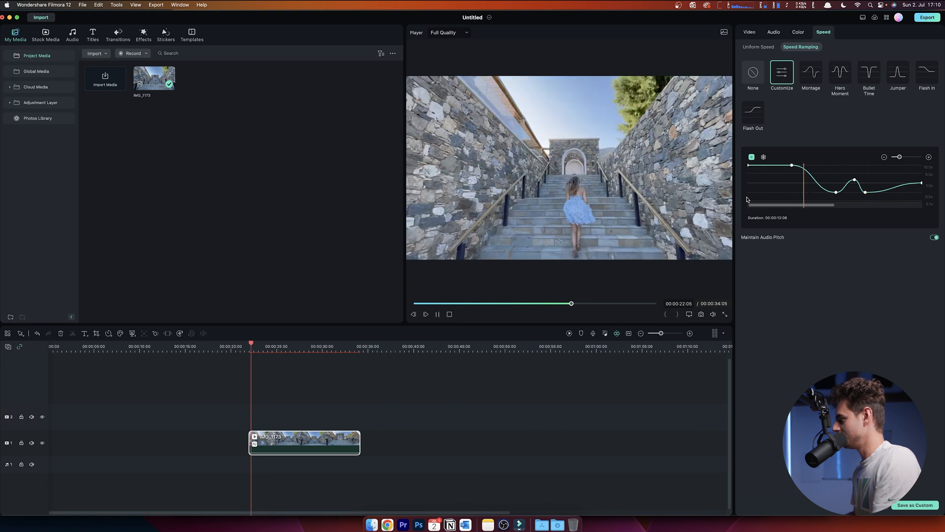